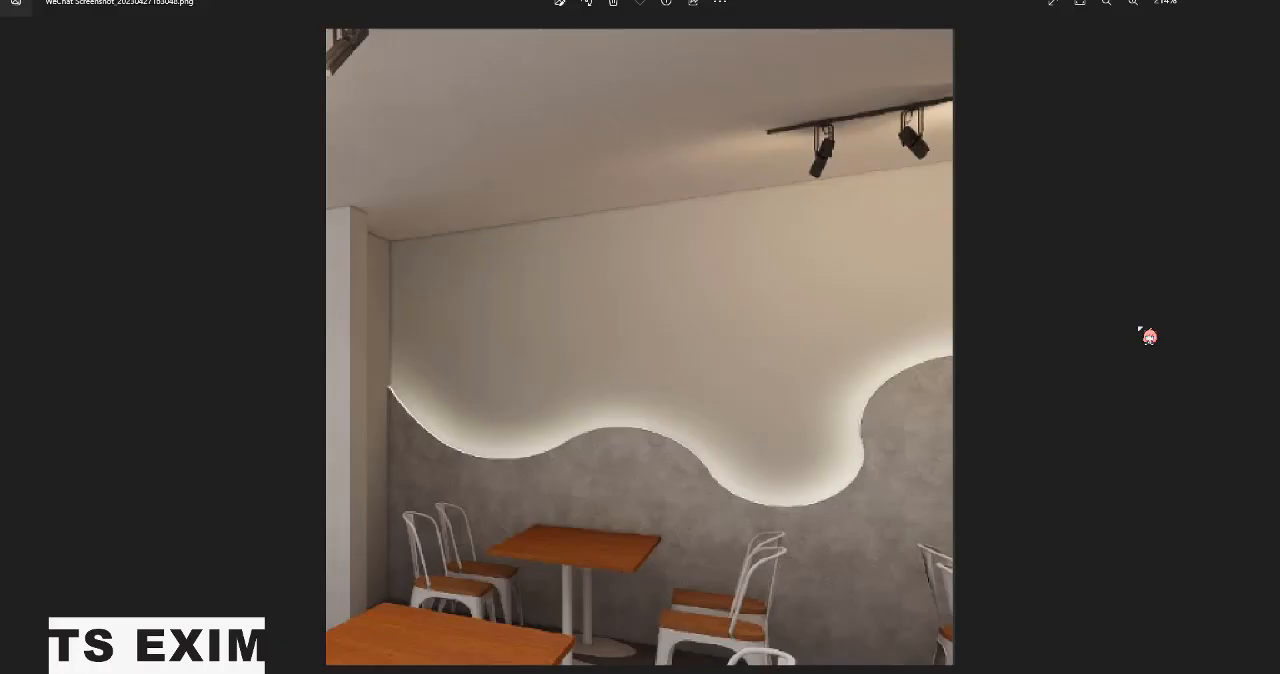
mouse_move(1046, 390)
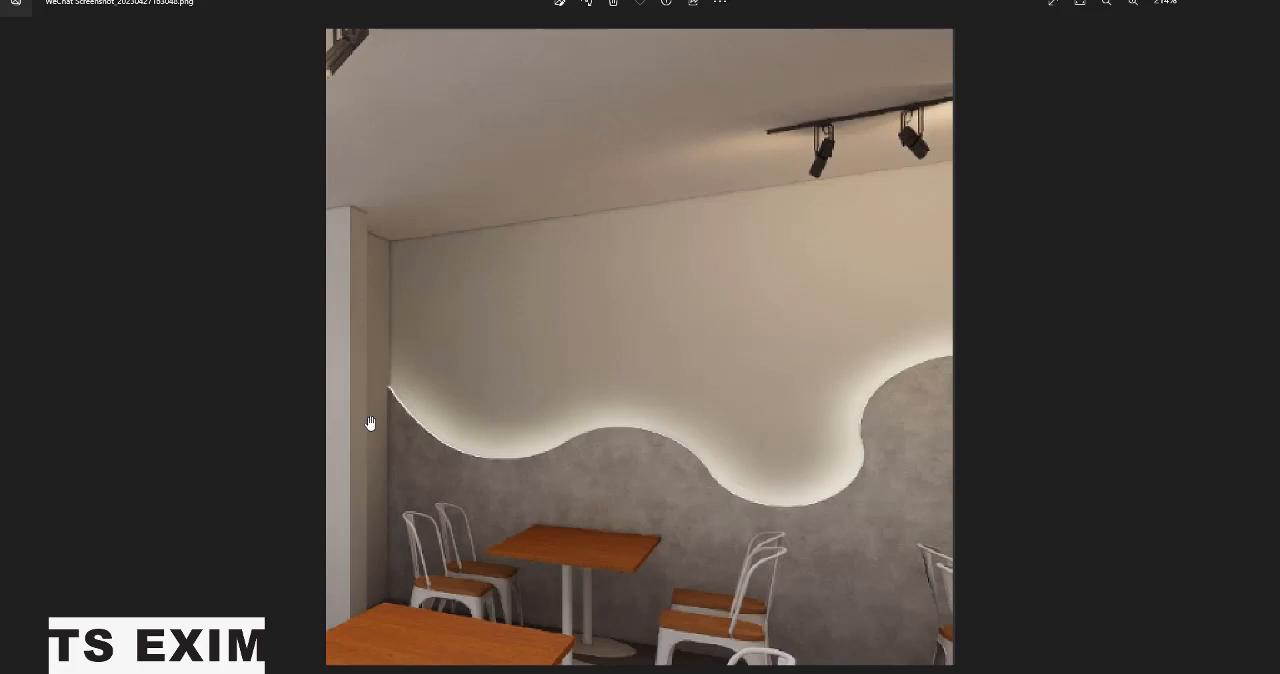
mouse_move(761, 394)
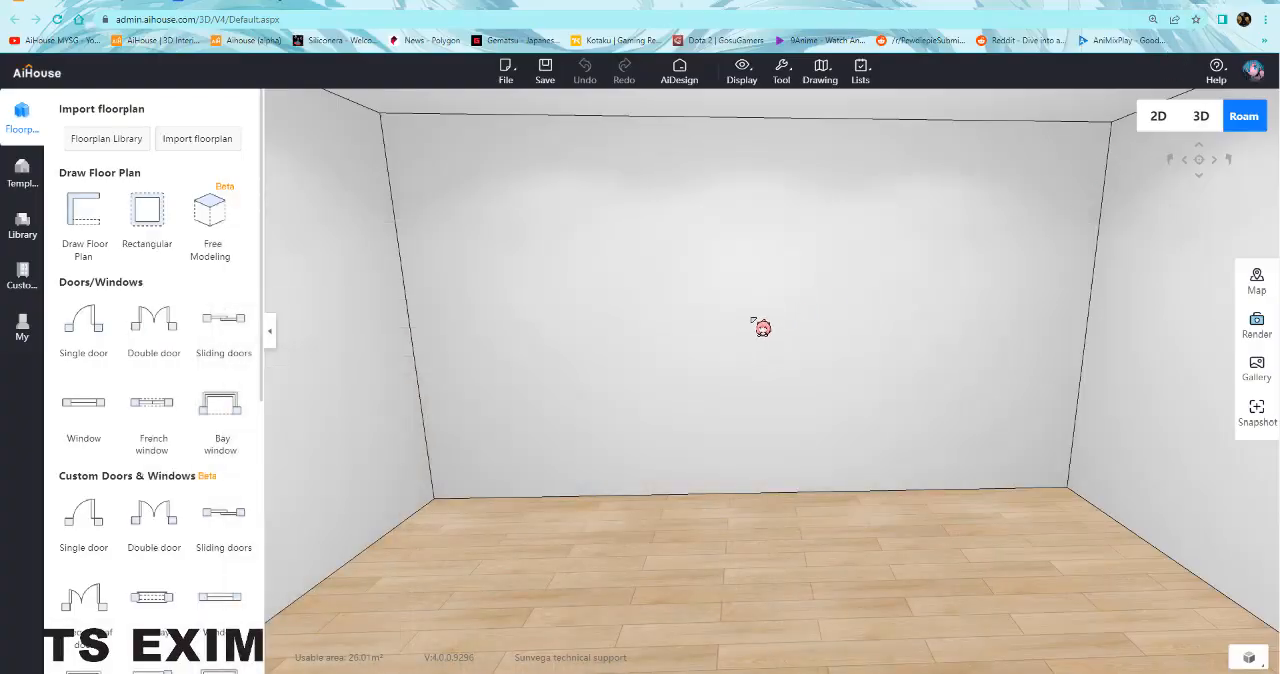
mouse_move(733, 290)
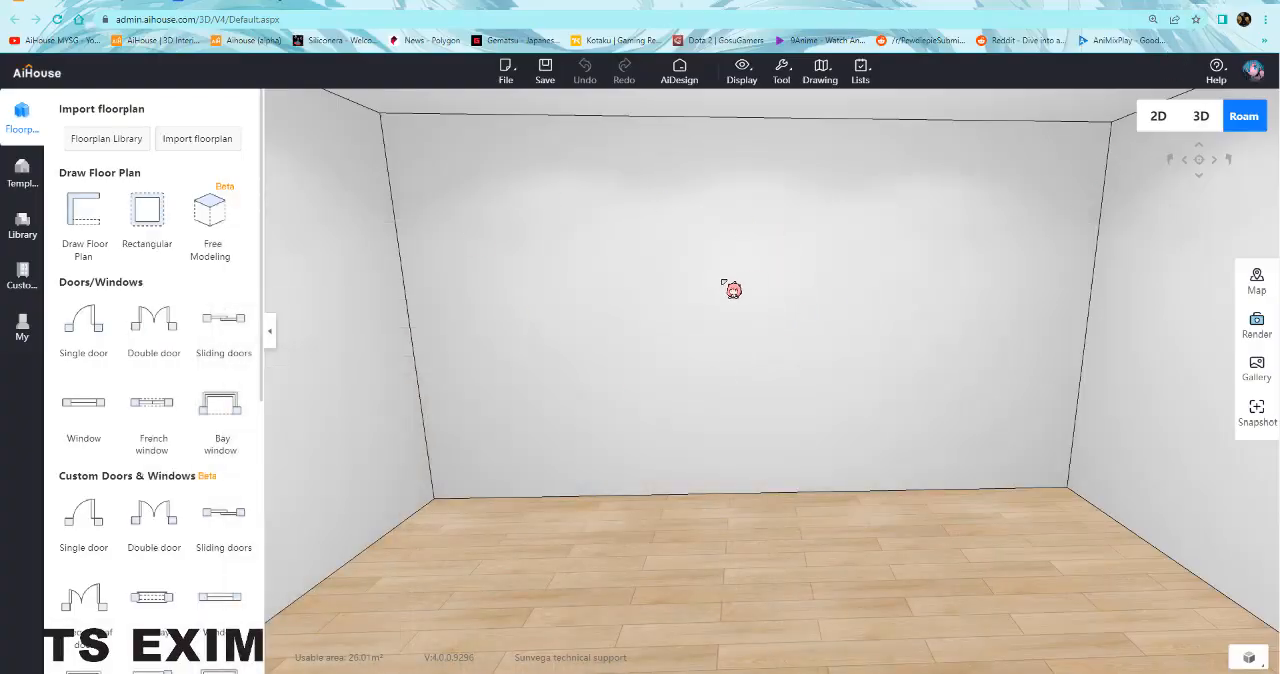
mouse_move(695, 330)
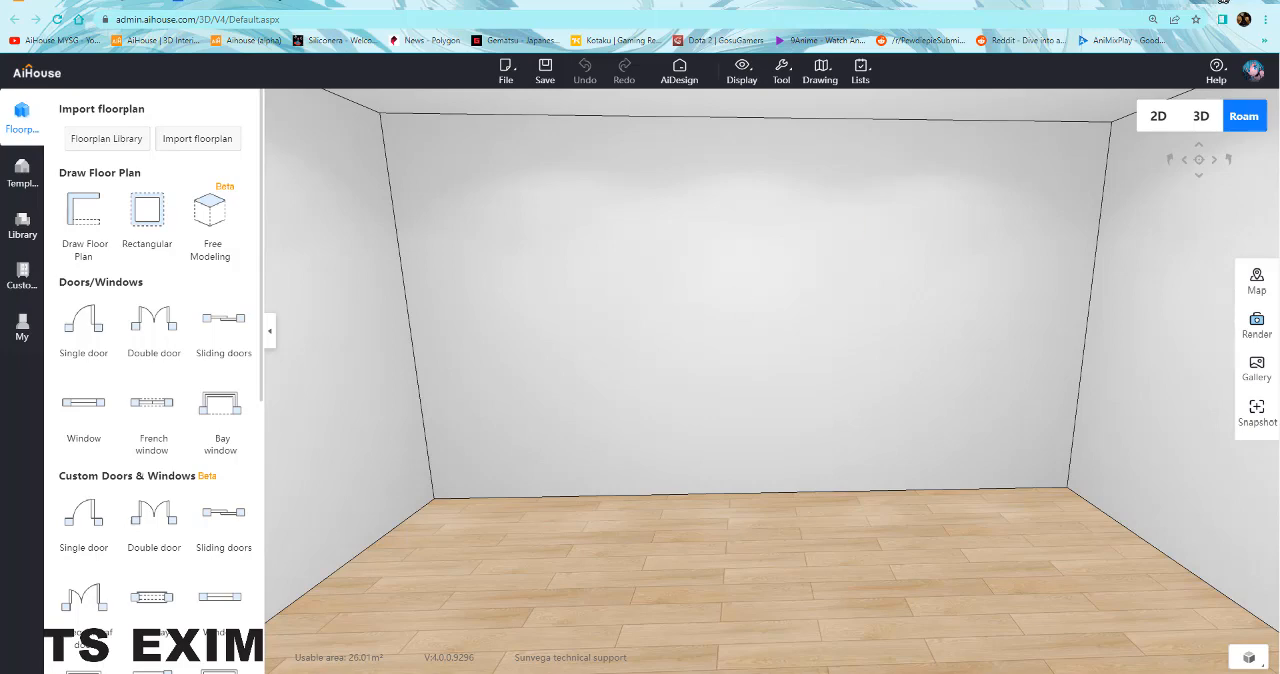
mouse_move(165, 230)
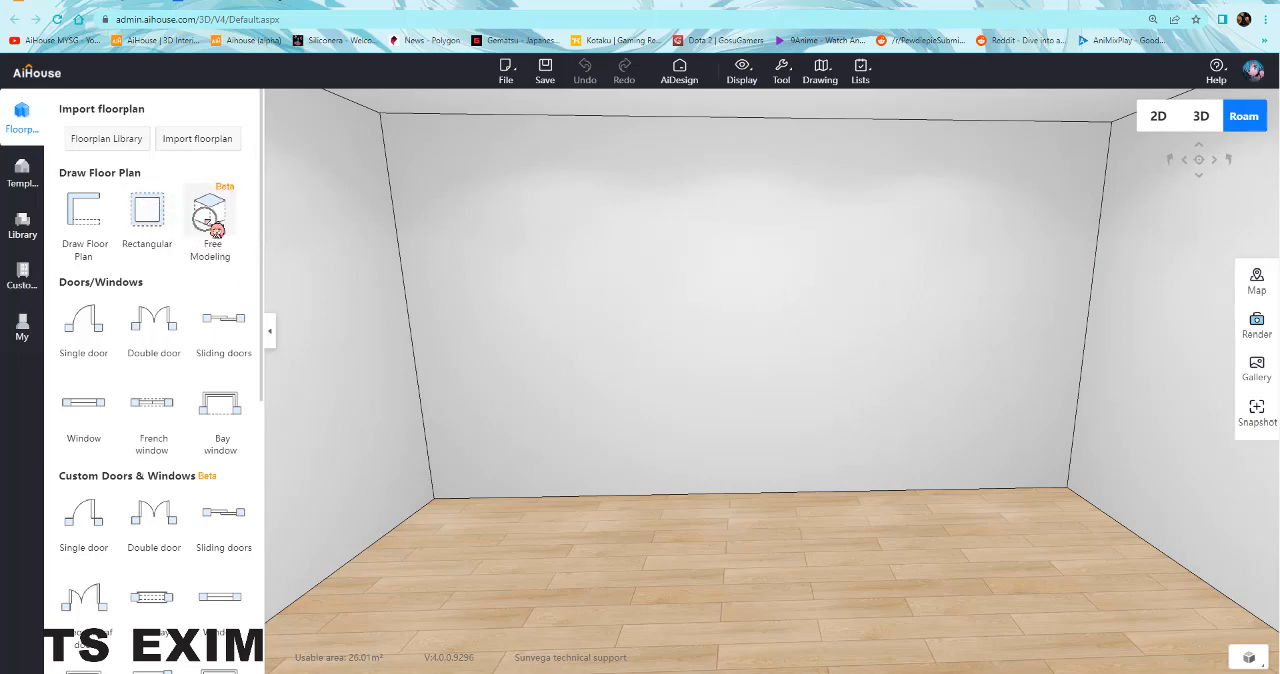
Enter Free Modeling and trace a wavy-topped panel outline on the back wall.
click(210, 210)
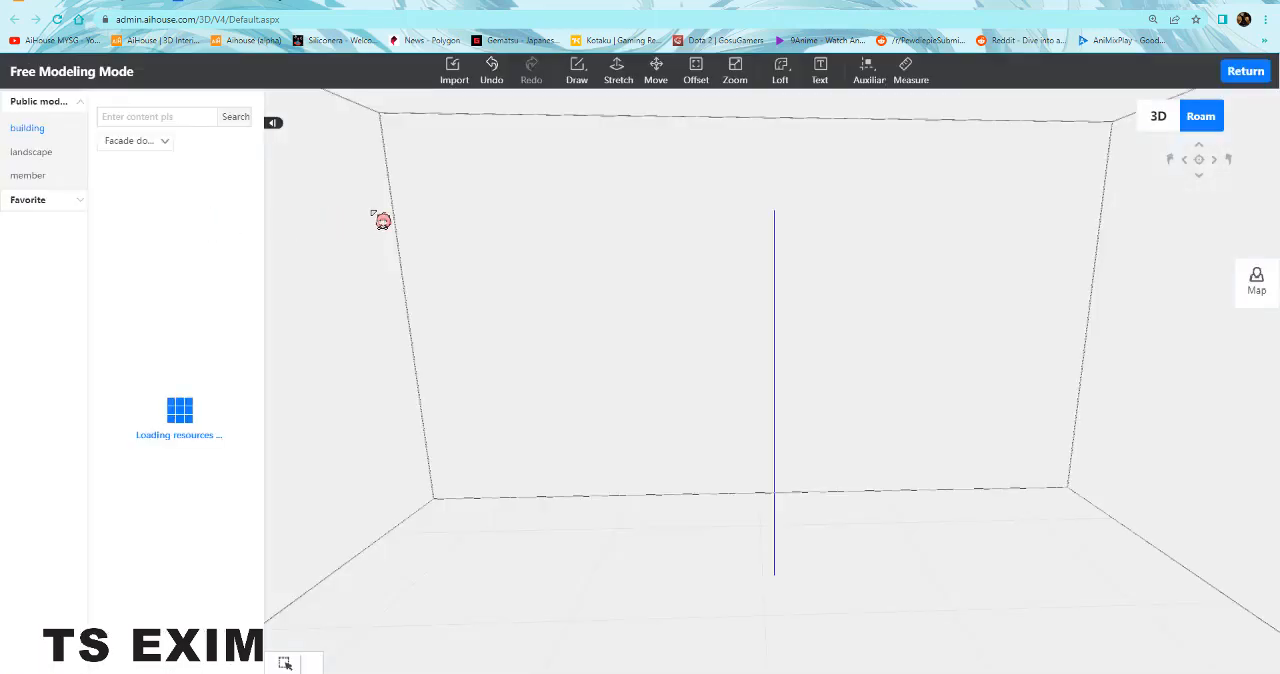
click(453, 70)
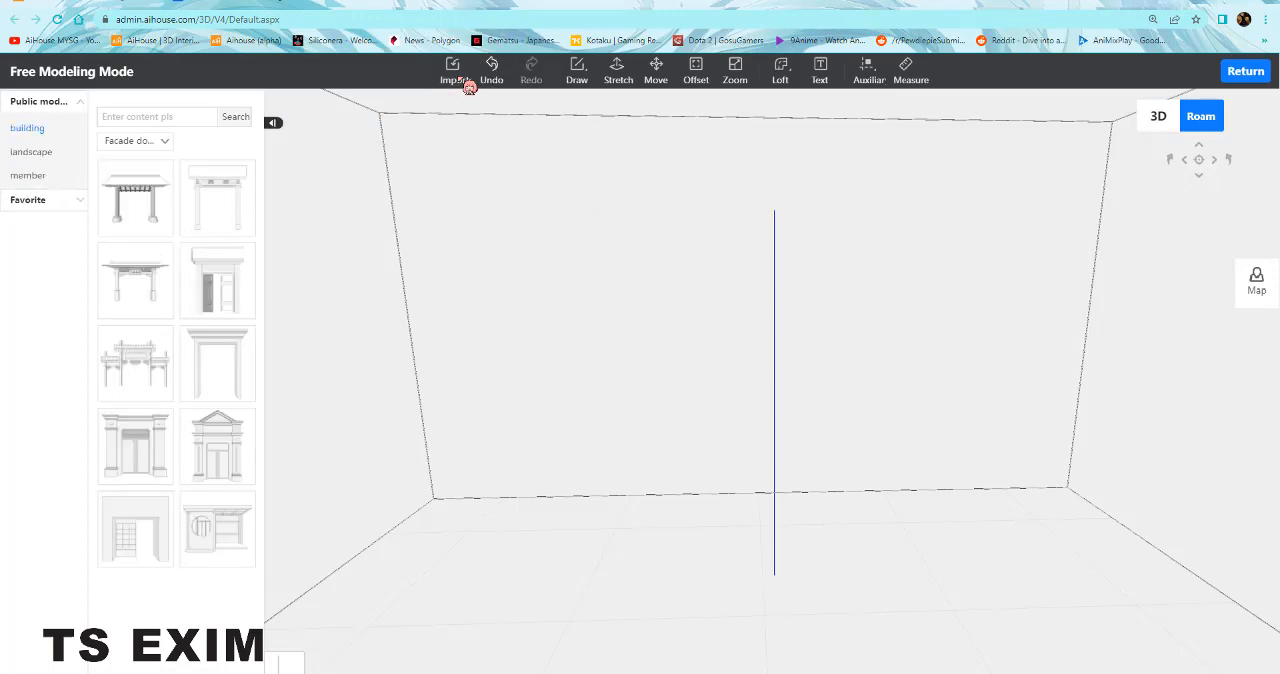
click(453, 71)
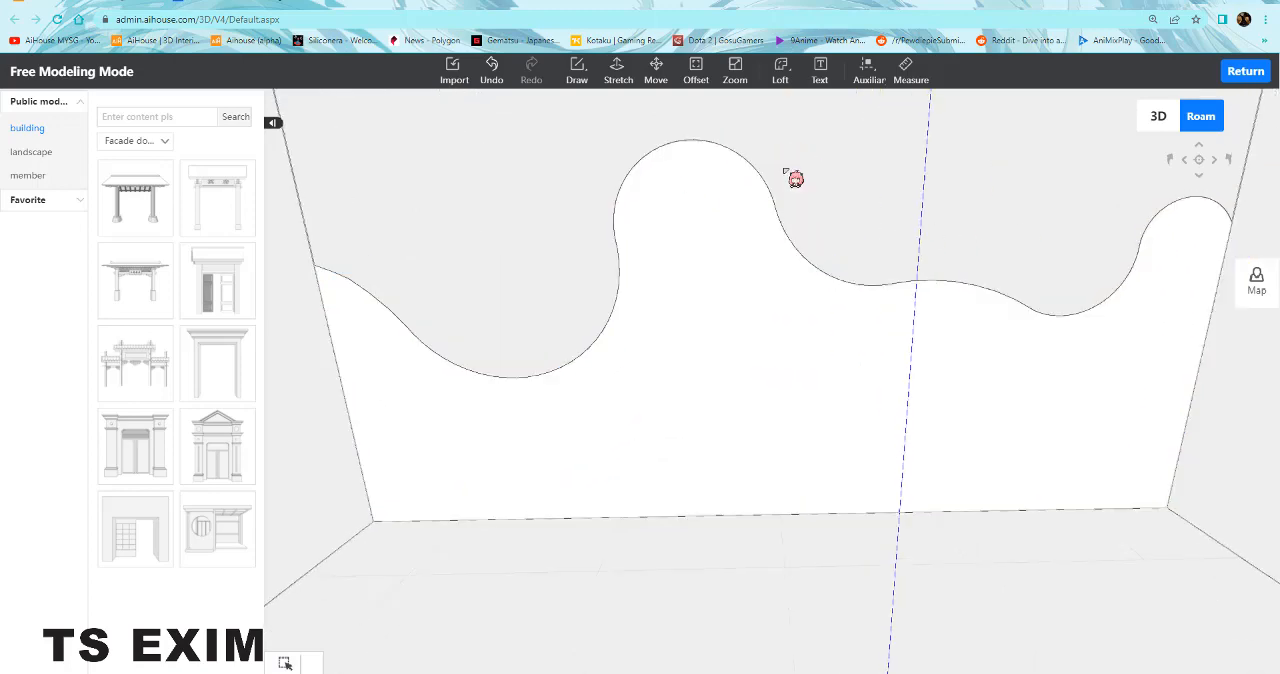
Stretch the wavy face to a thickness of 50.
click(576, 71)
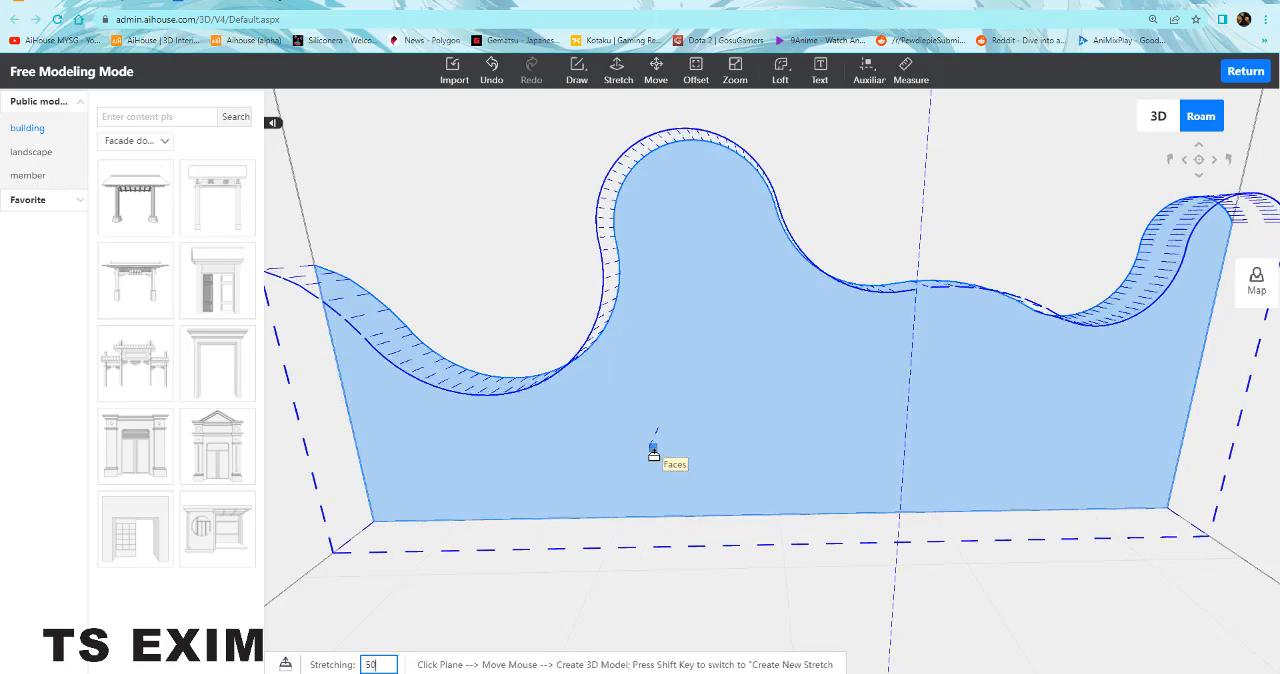
mouse_move(690, 407)
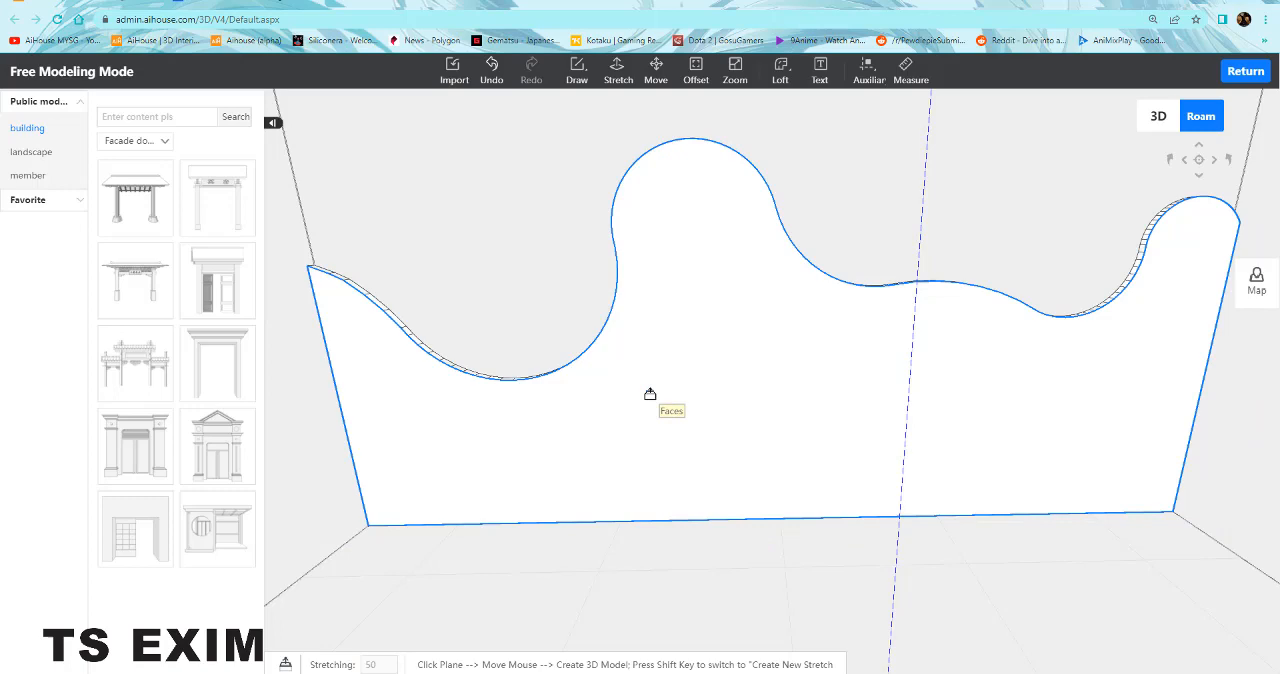
click(1245, 71)
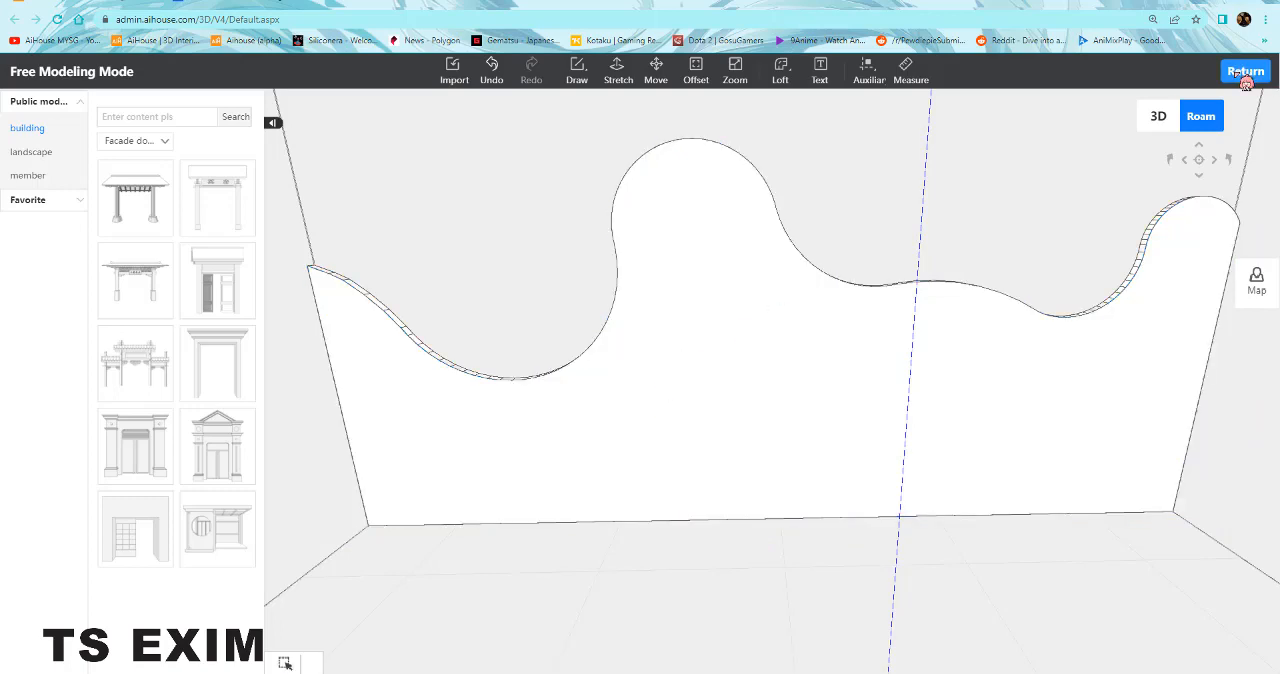
Return to the room with the panel placed and open Custom ceiling design.
click(1245, 71)
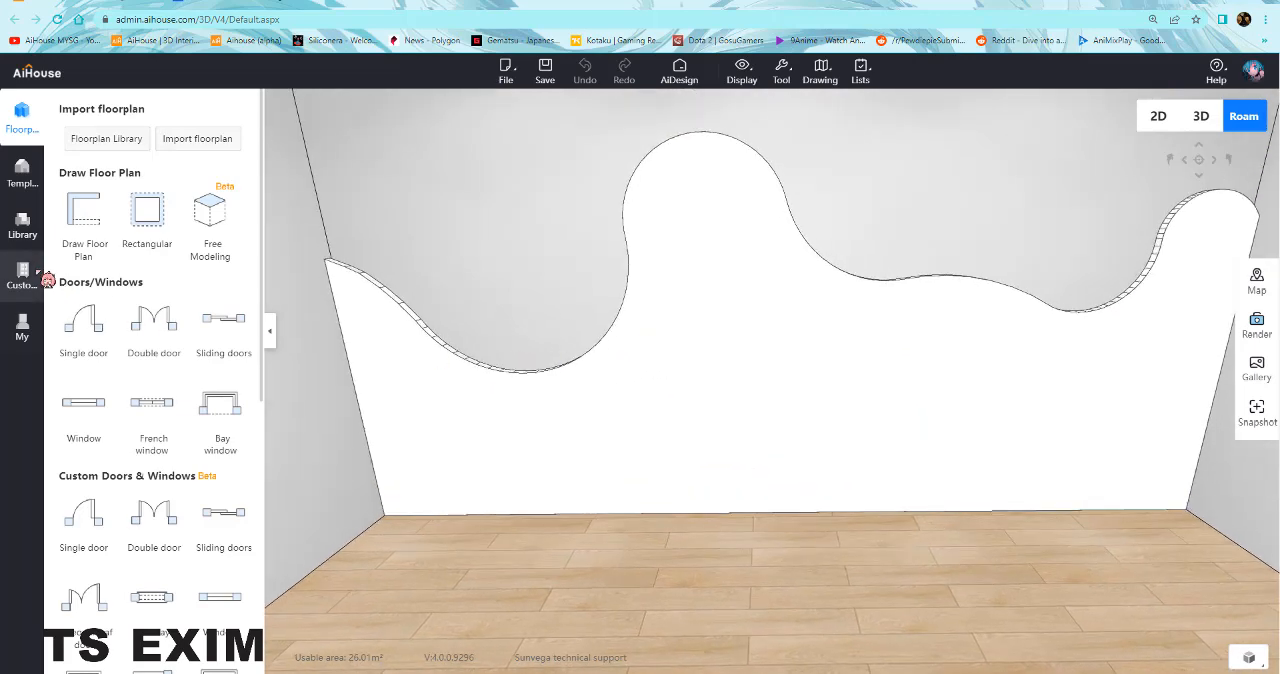
click(22, 275)
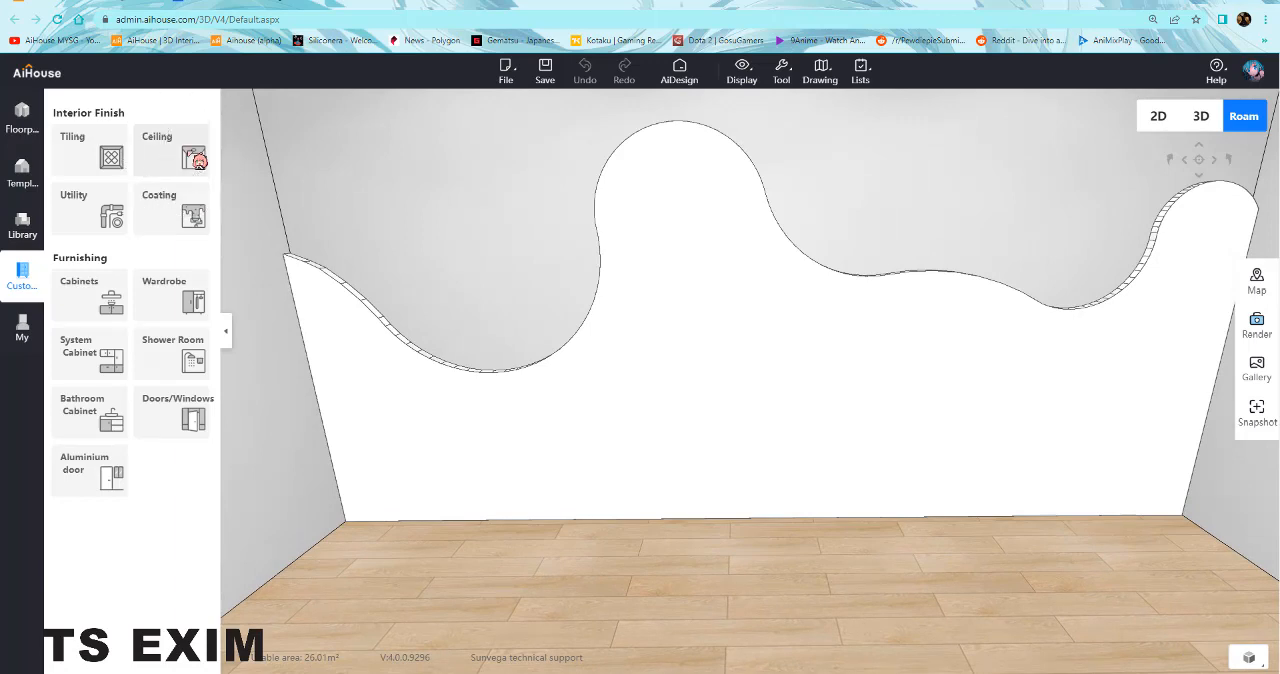
click(156, 150)
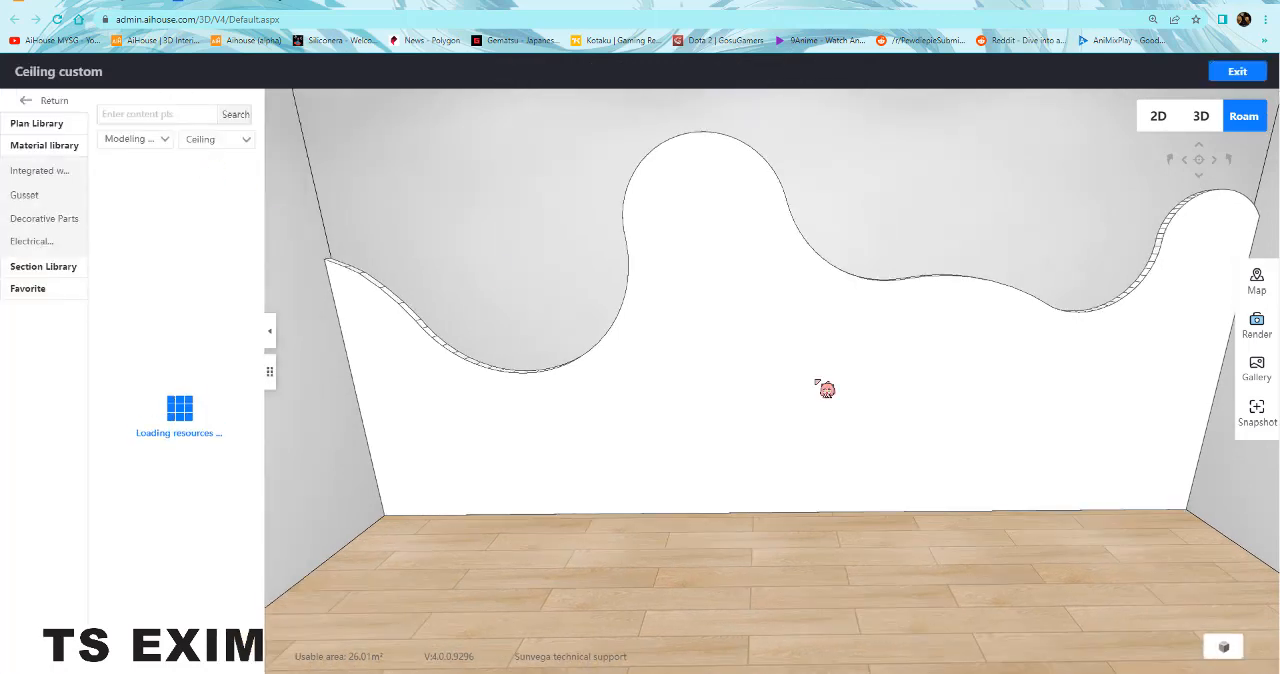
Pick the wavy panel outline for style design and open its section editor.
click(36, 122)
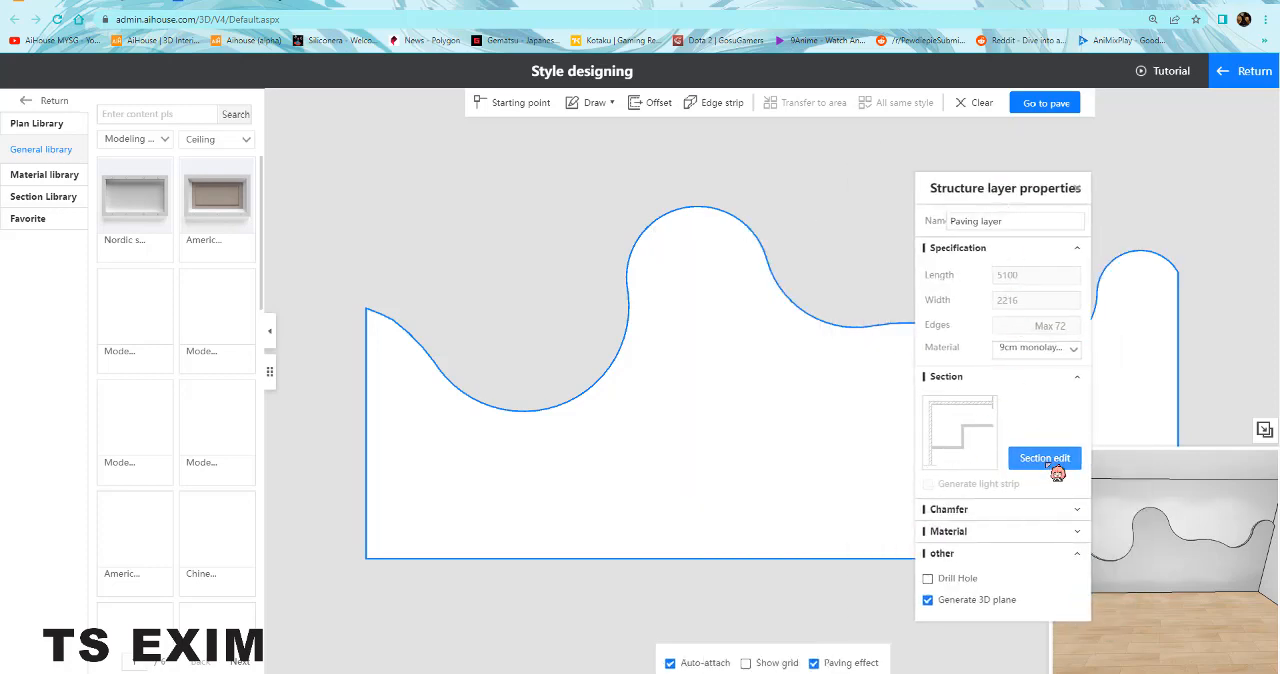
click(1044, 458)
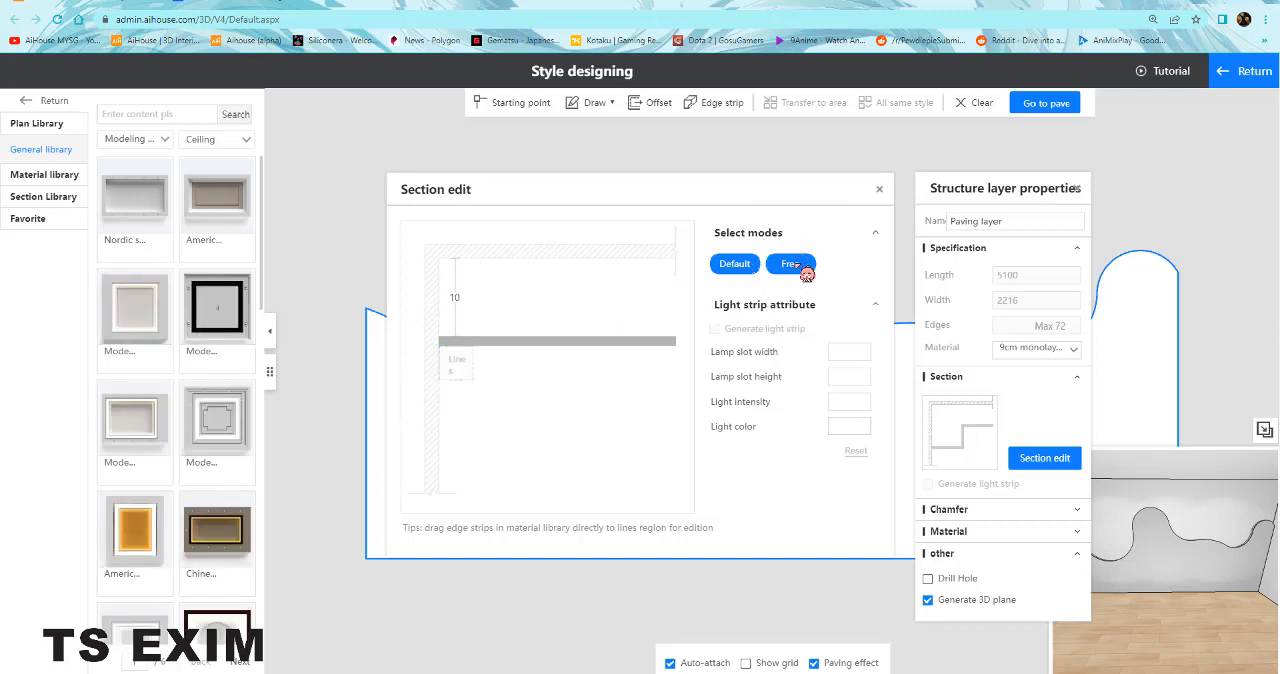
Switch the section to free editing and pick Round tube from Lamp tube sections.
click(790, 263)
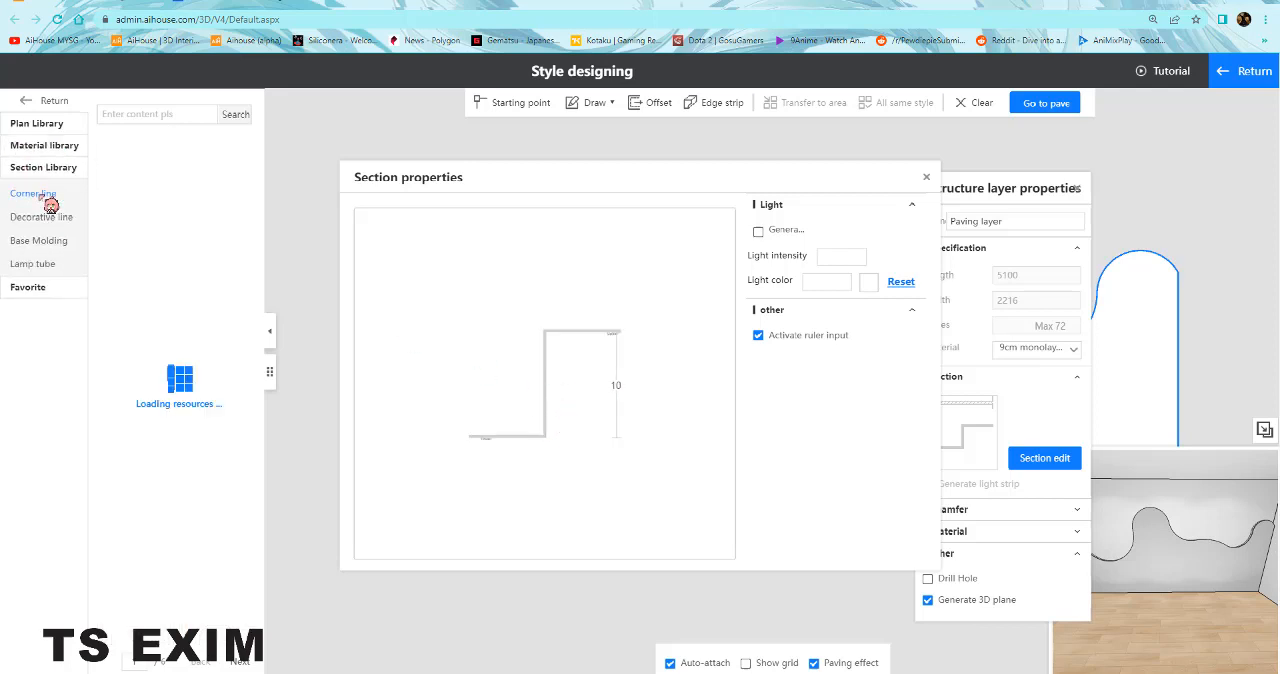
click(33, 193)
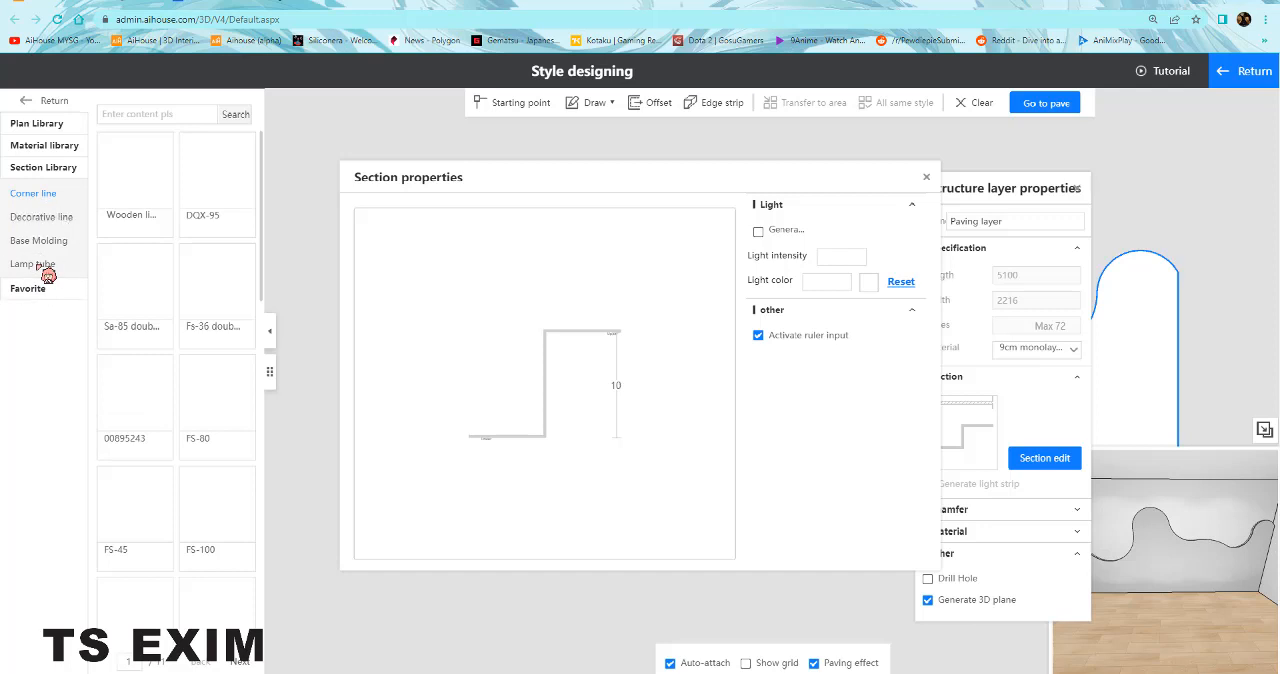
click(32, 263)
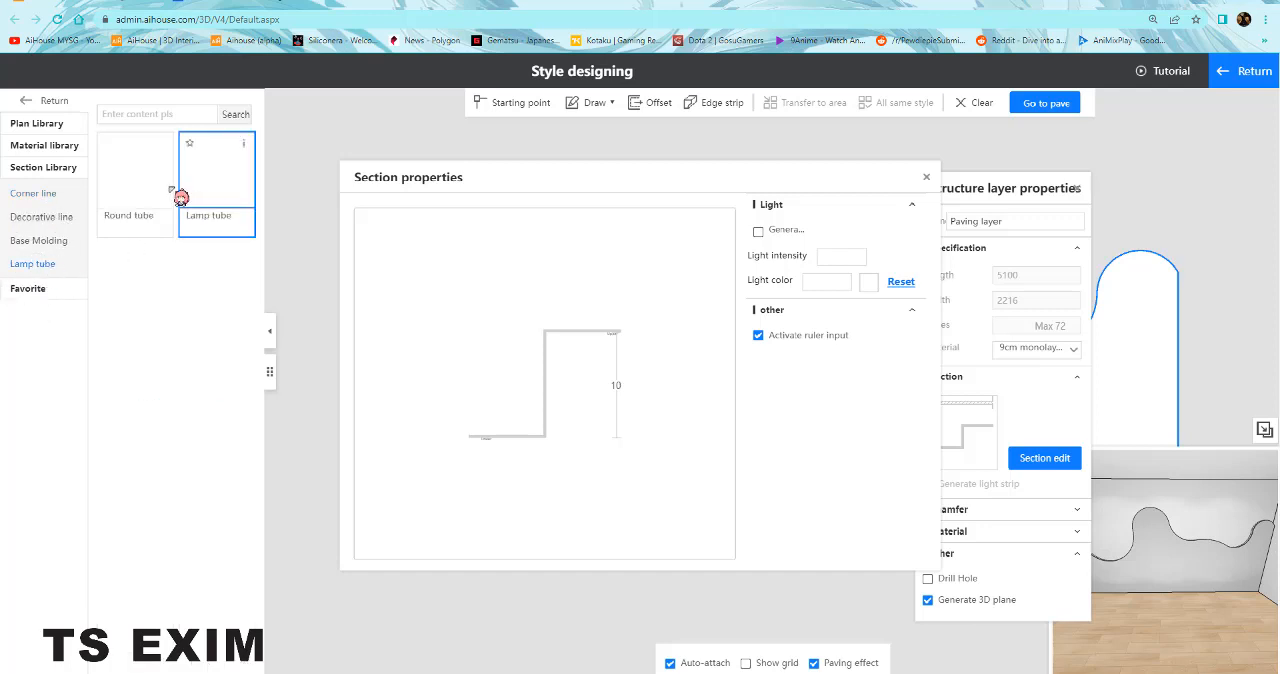
click(135, 168)
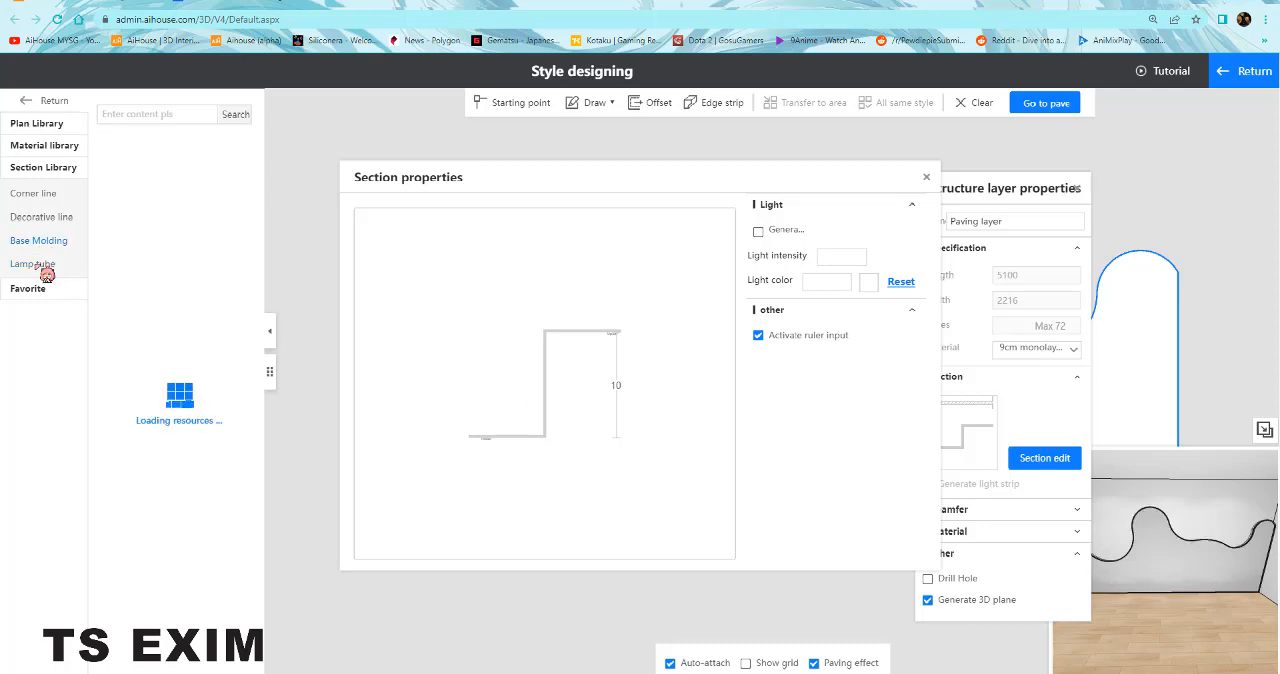
click(32, 263)
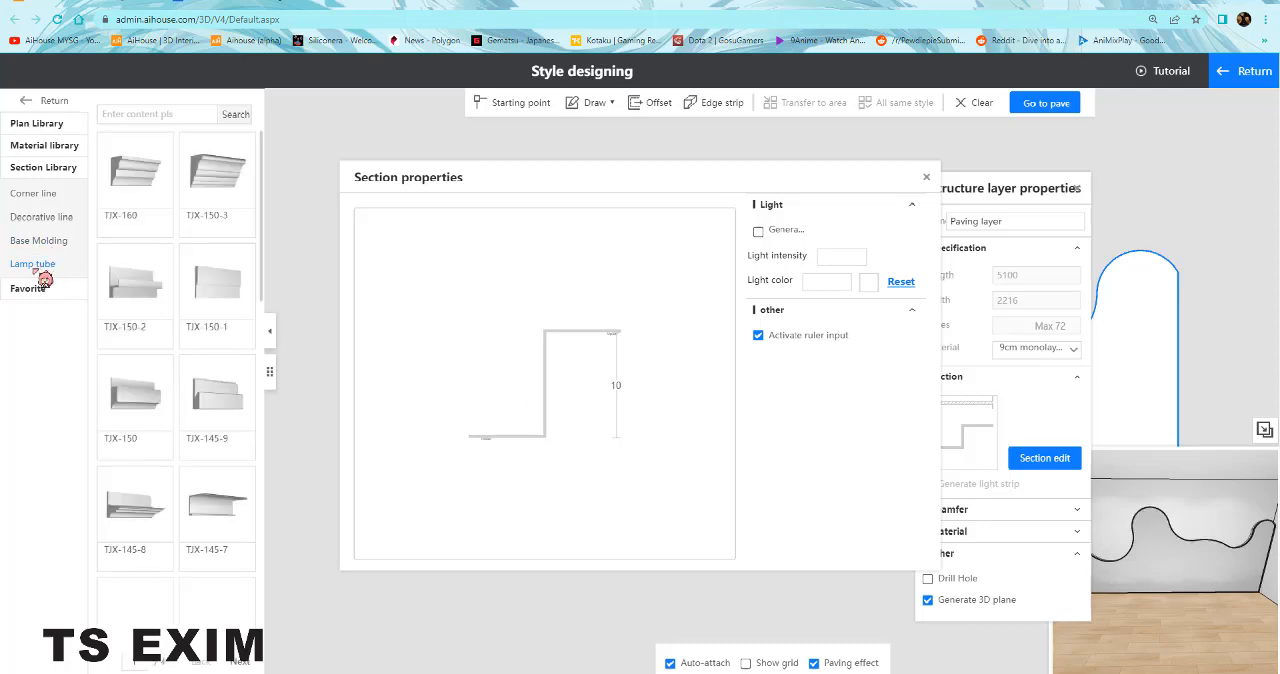
click(33, 263)
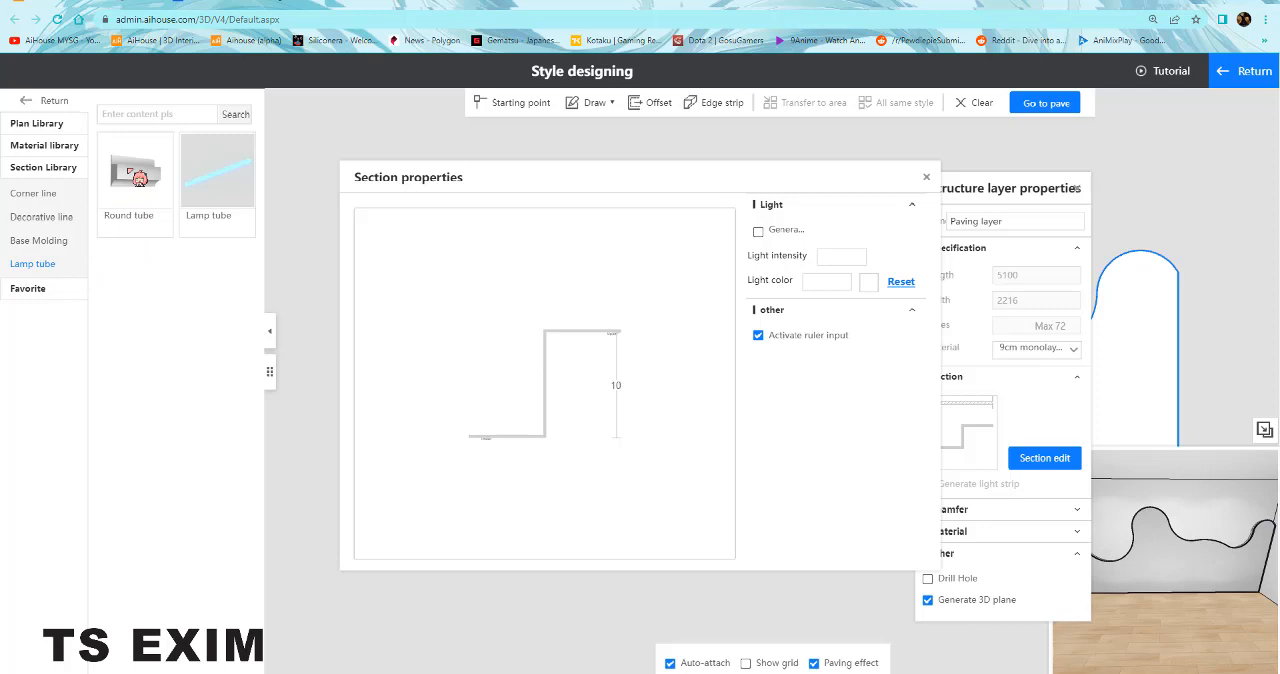
click(134, 168)
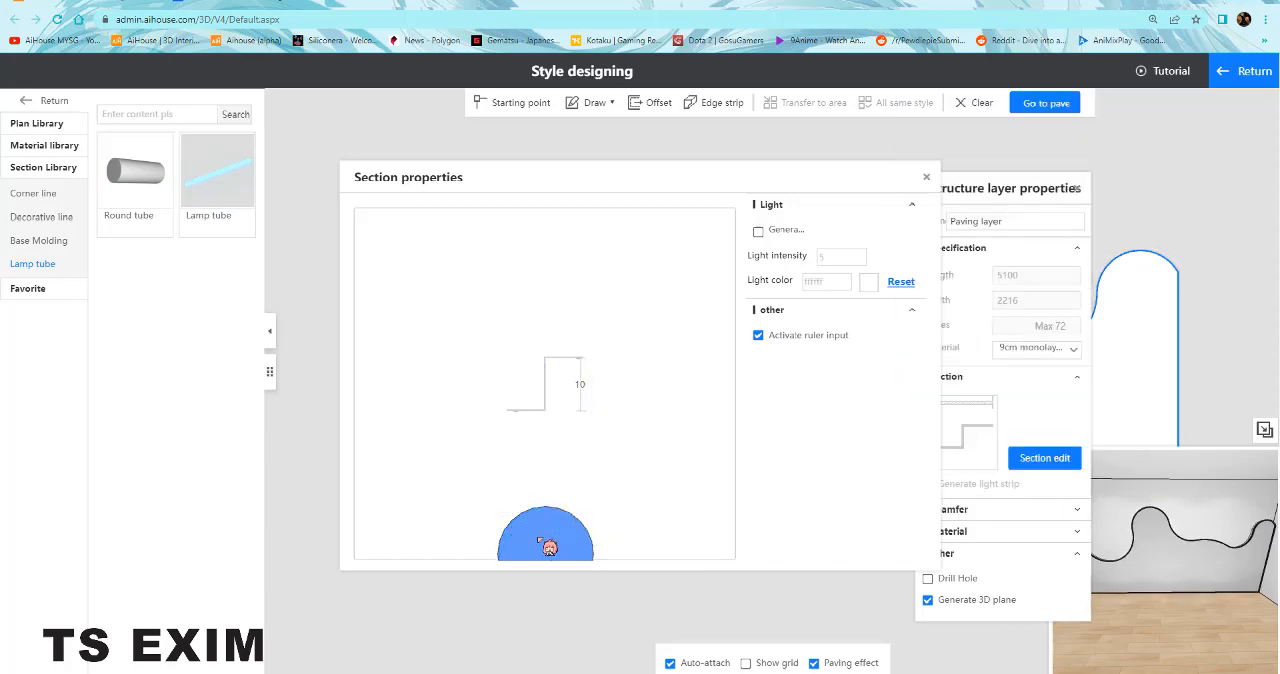
Seat the 6×6 round tube, light intensity 5, in the profile's step, then open Gallery.
click(714, 102)
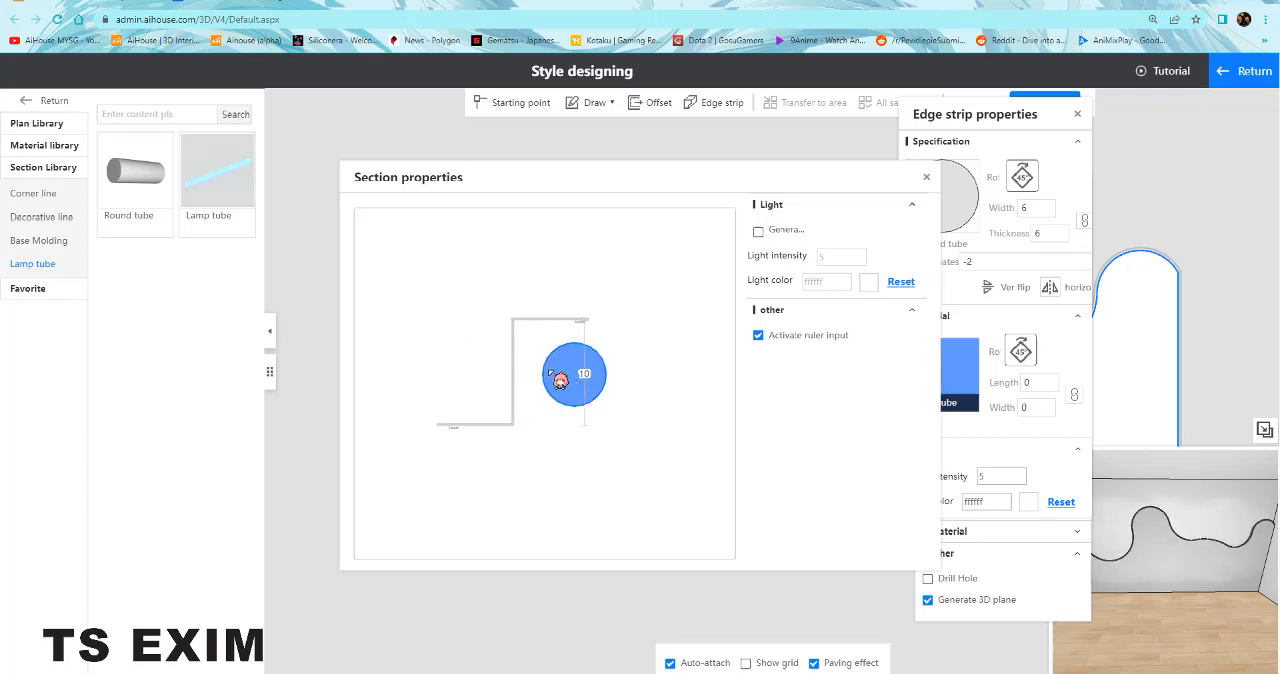
drag(573, 373, 553, 360)
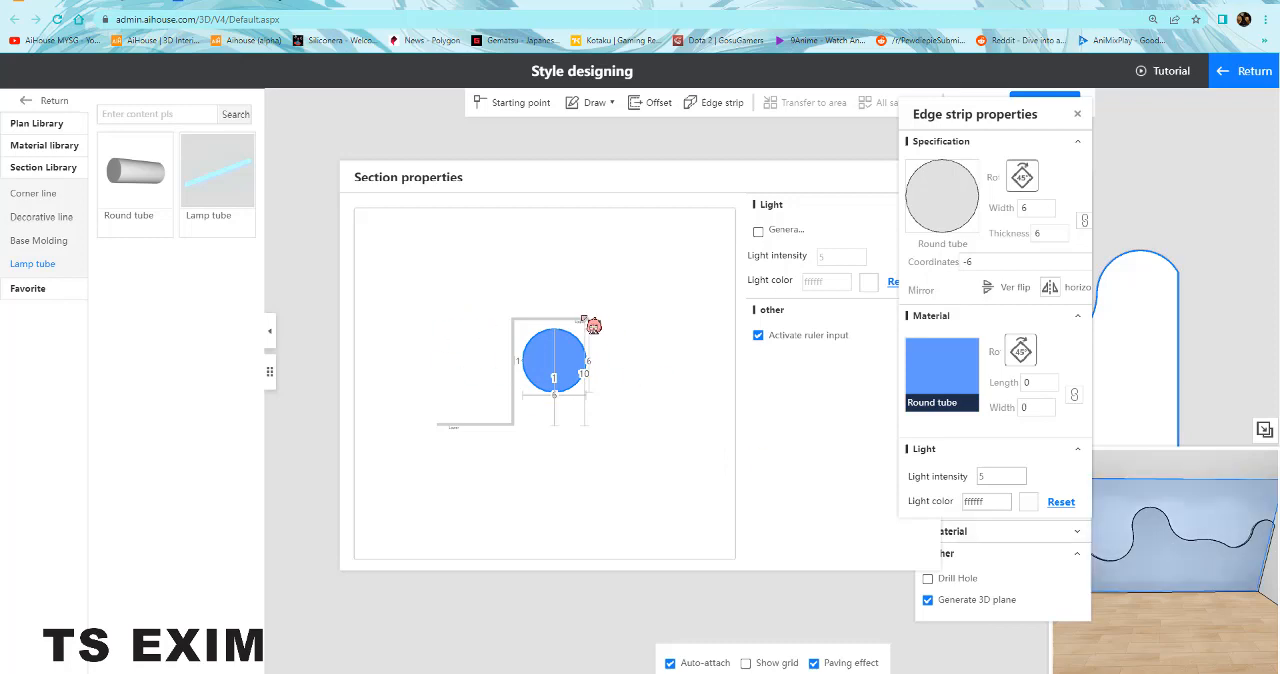
mouse_move(1244, 70)
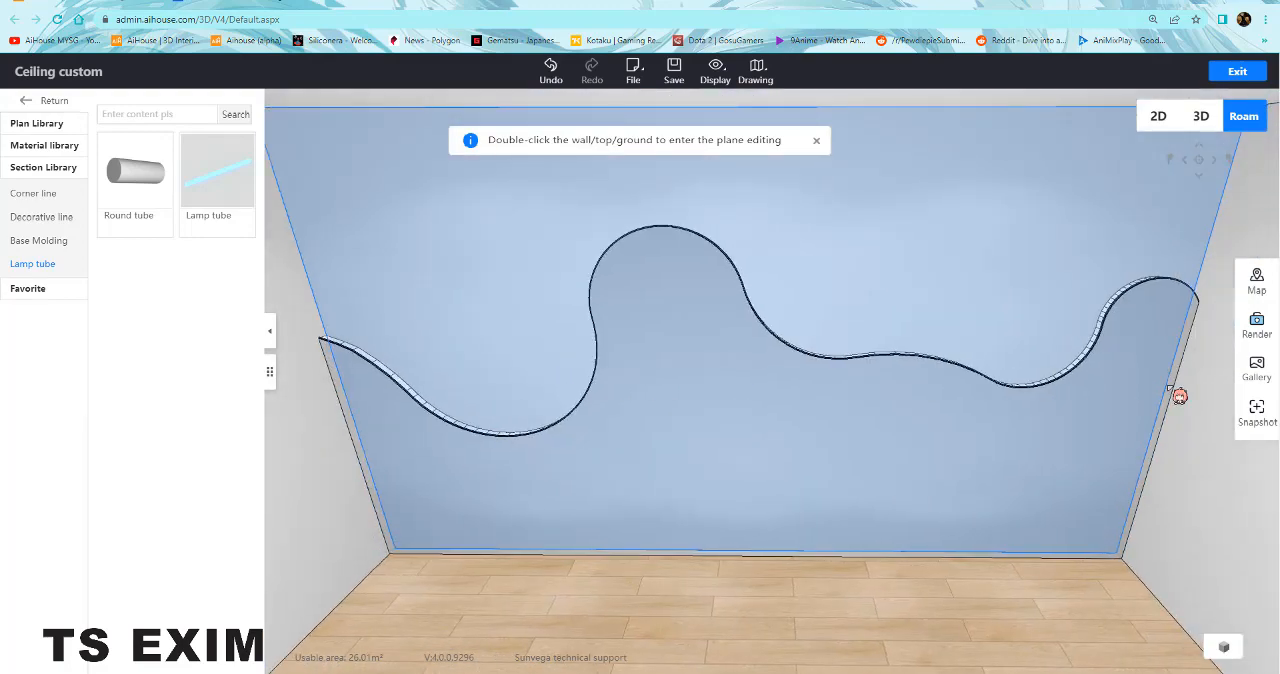
click(1257, 368)
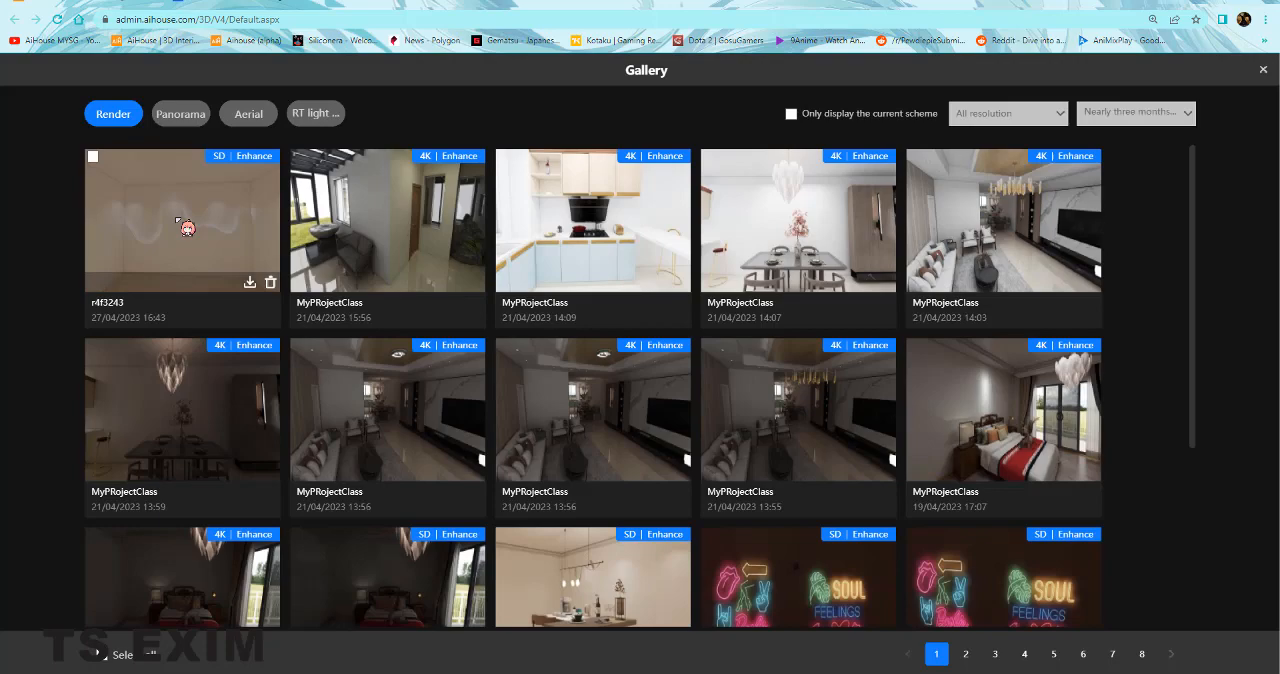
Open the newest SD render of the cove-lit wavy wall full-size.
click(182, 219)
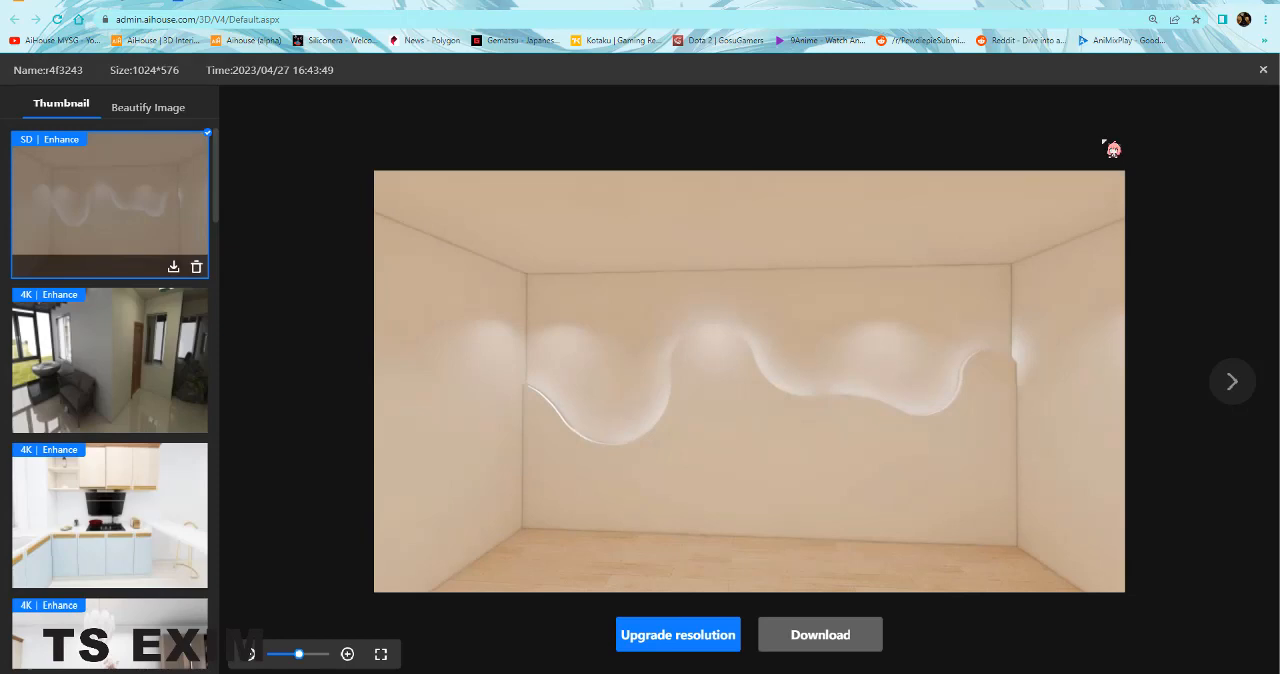
mouse_move(553, 191)
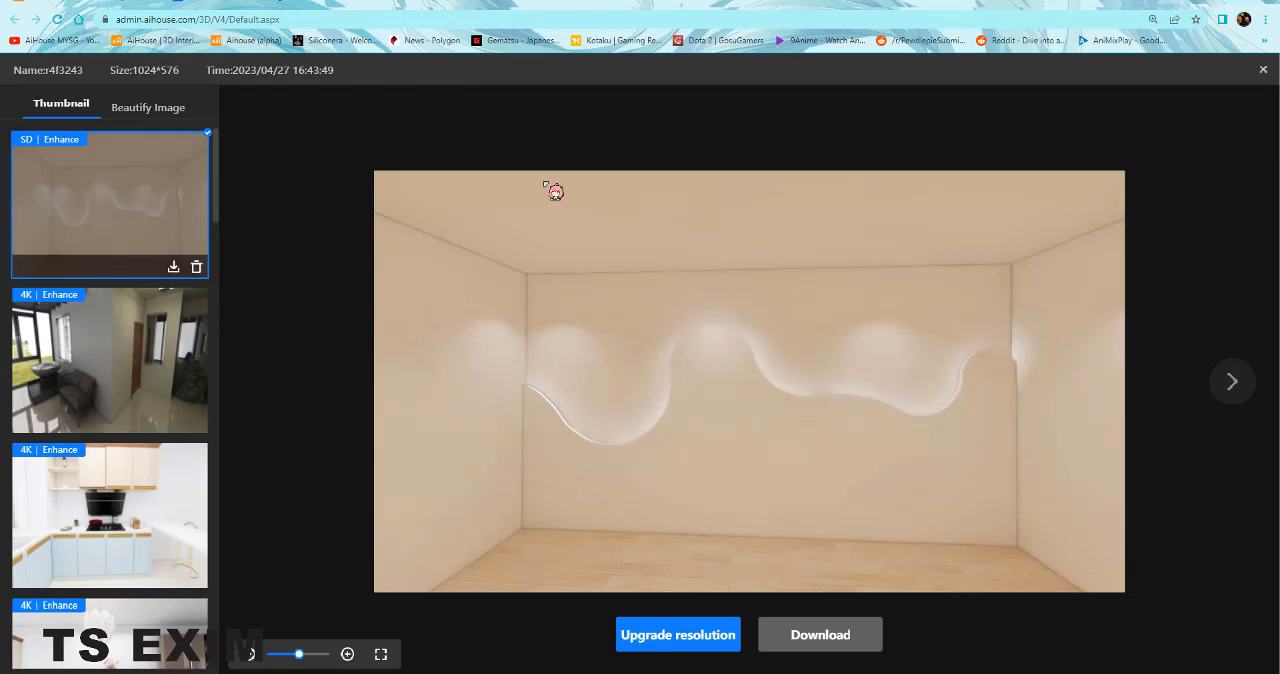
mouse_move(635, 273)
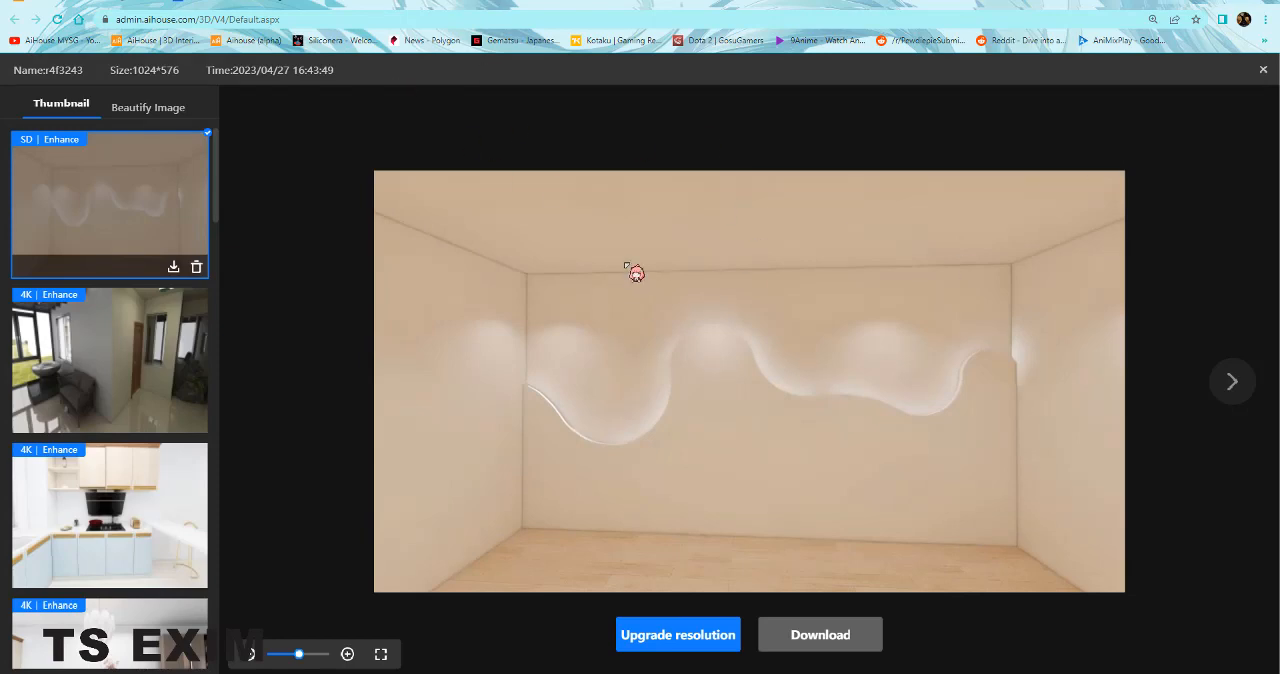
mouse_move(646, 325)
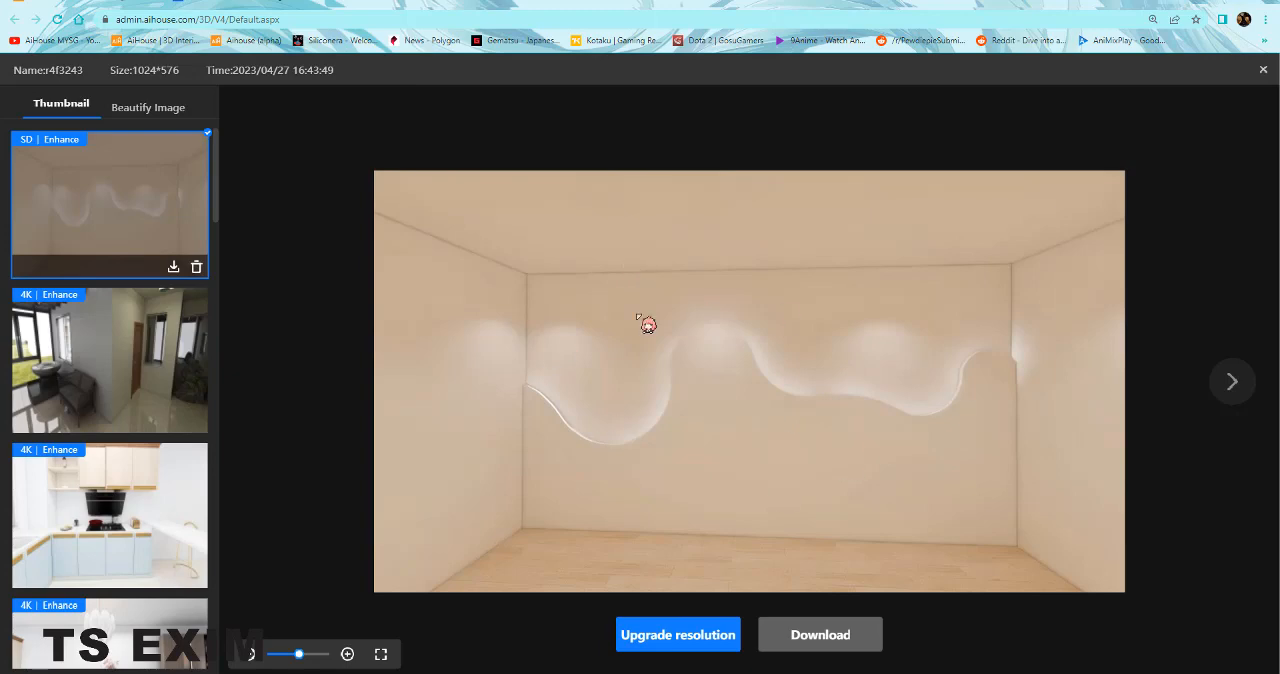
mouse_move(645, 322)
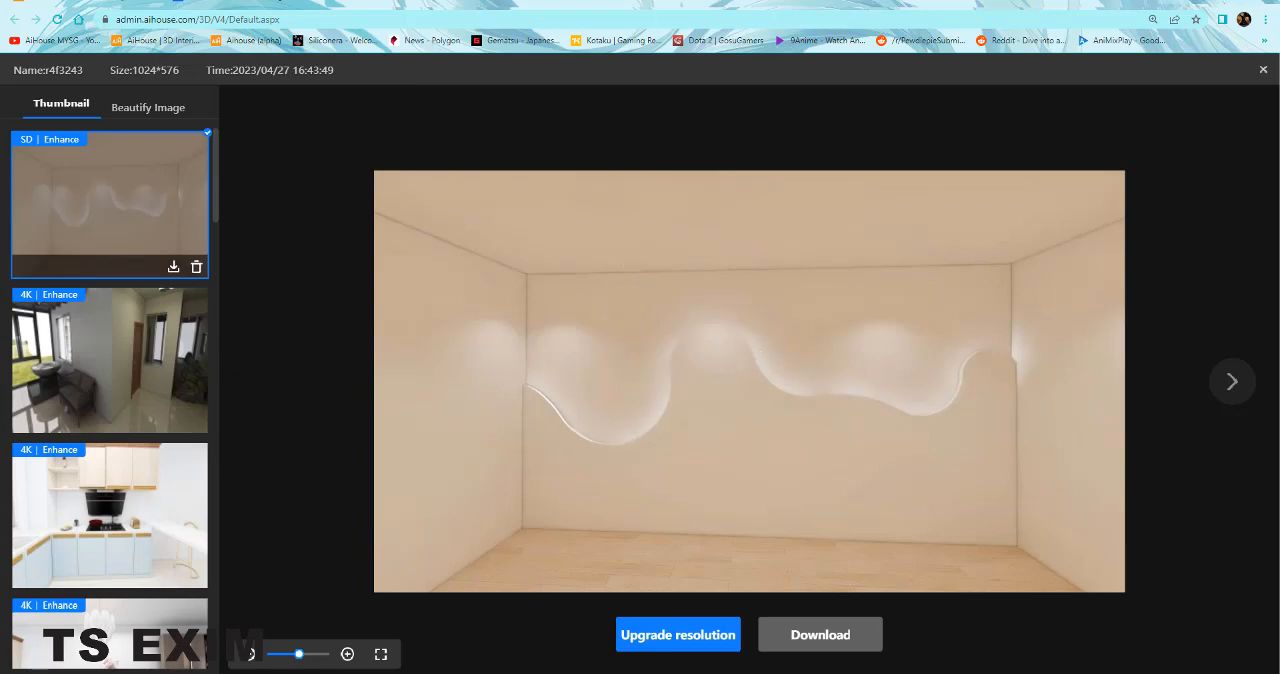